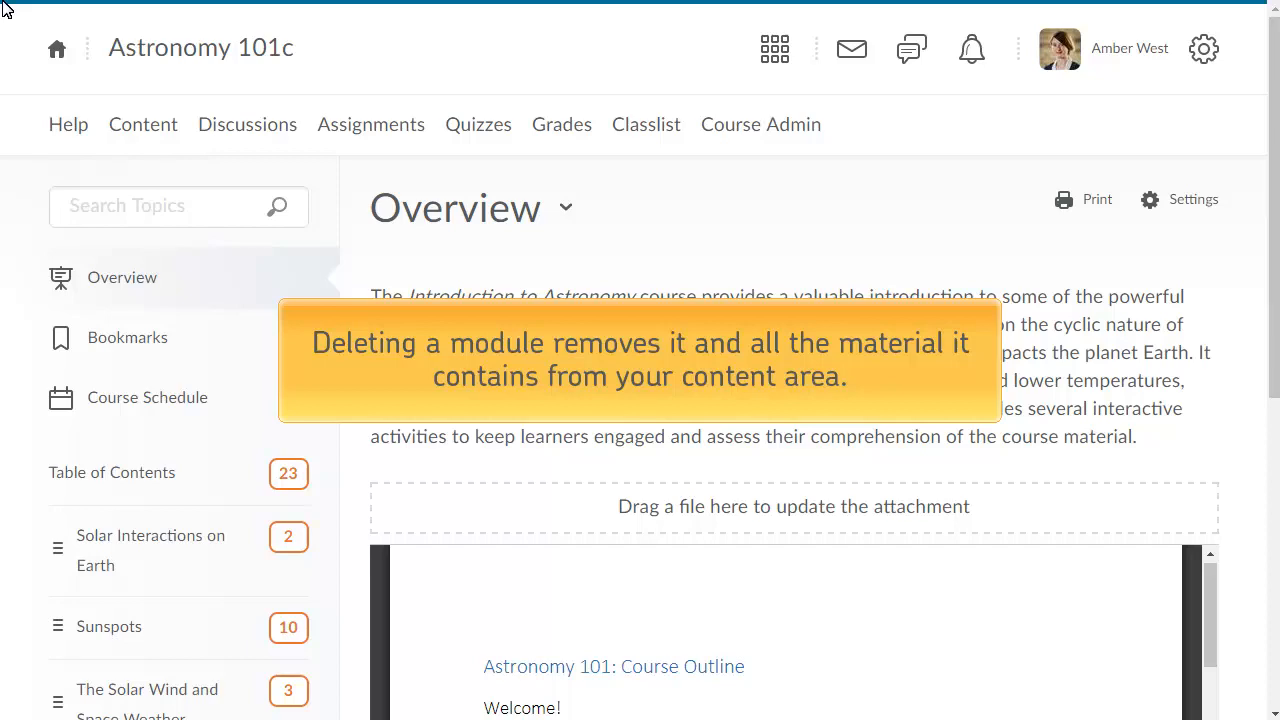
Open the 'Effects of Space Weather on Earth' module and choose Delete Module from its title menu.
scroll("down", 3)
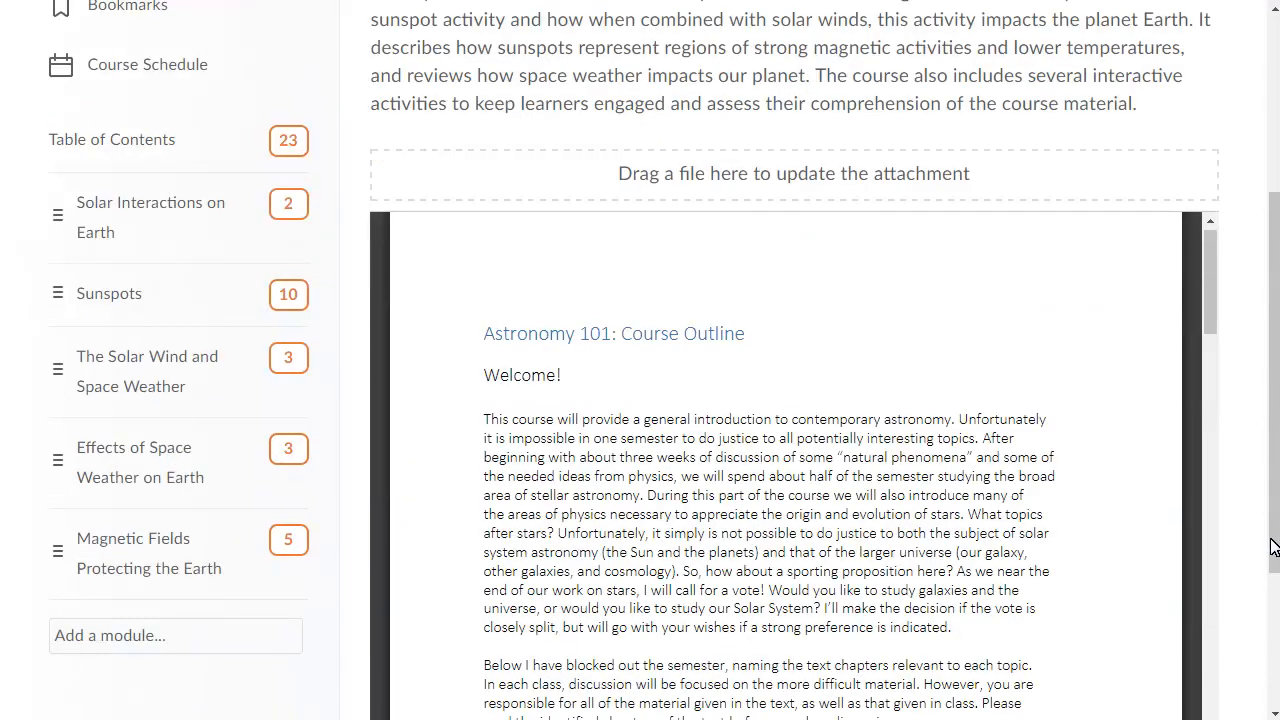
left_click(140, 462)
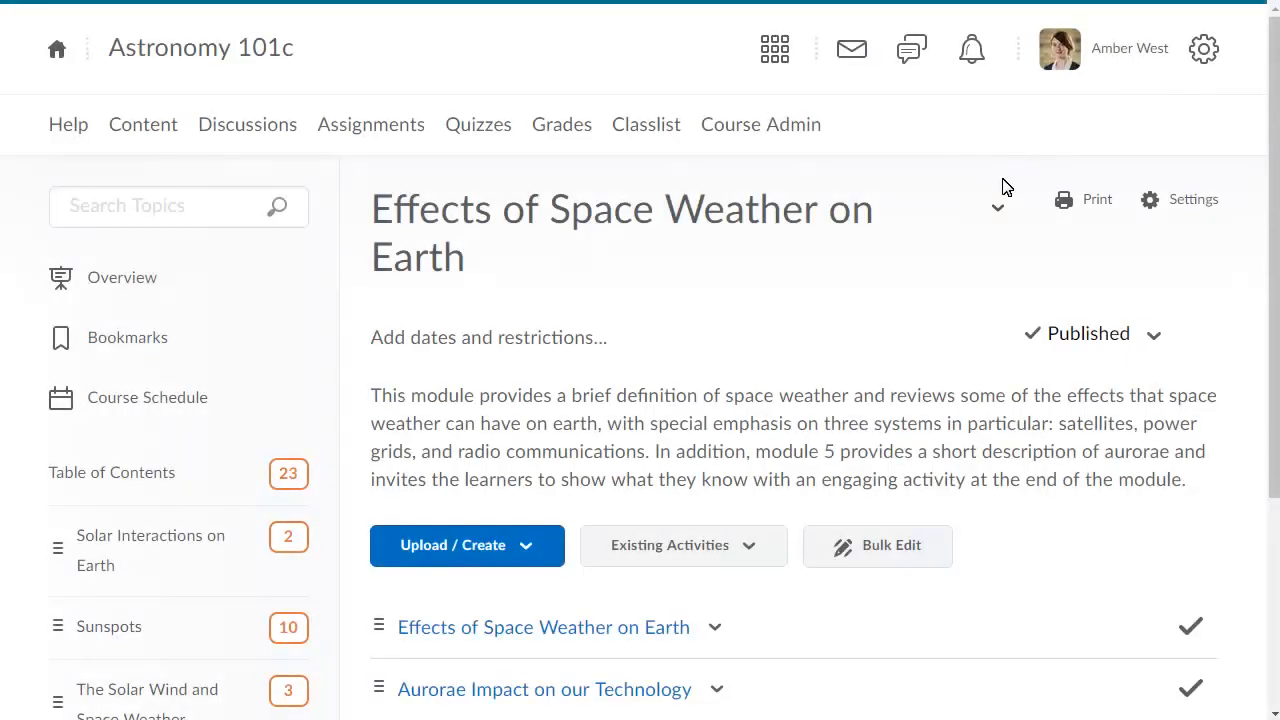
left_click(997, 208)
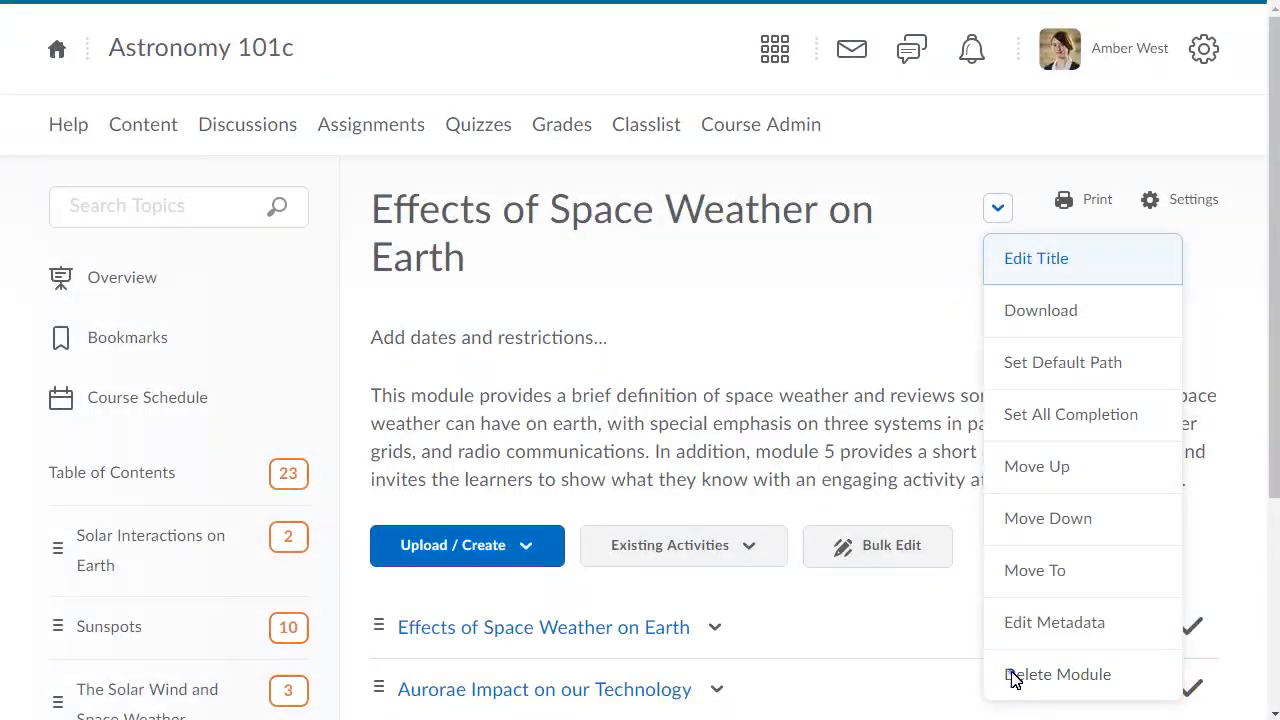
left_click(1057, 674)
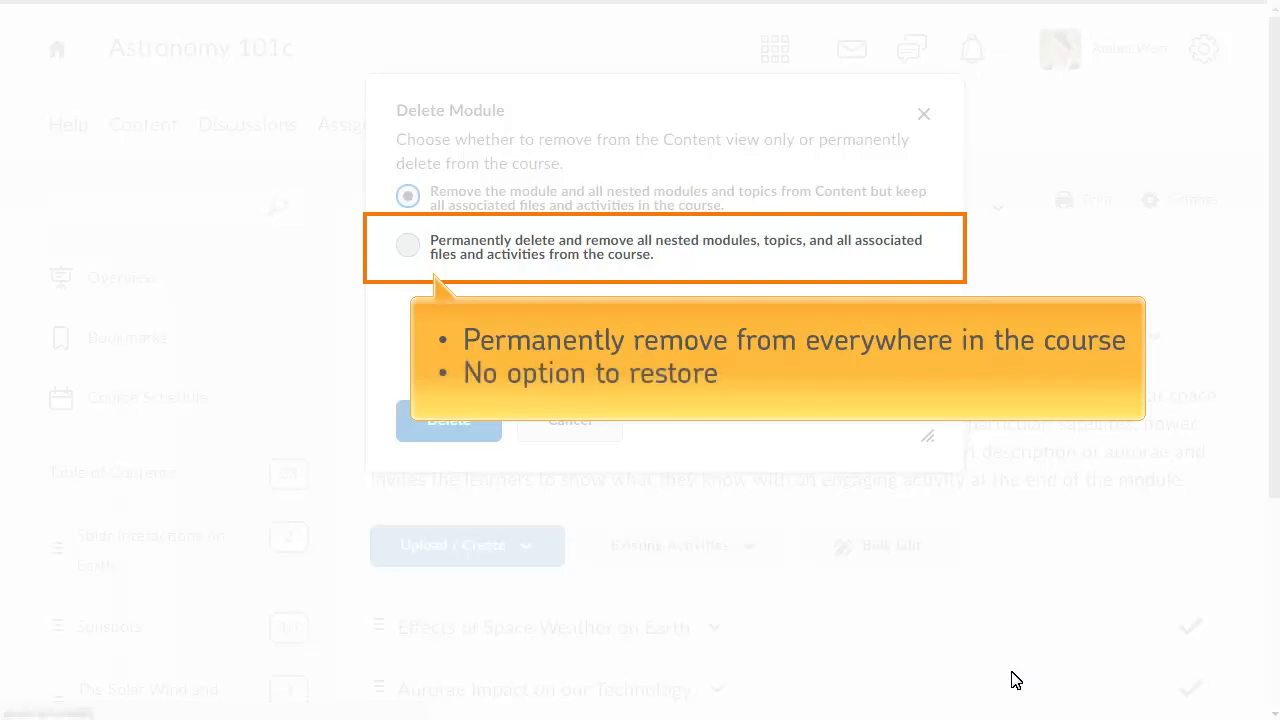
mouse_move(1016, 680)
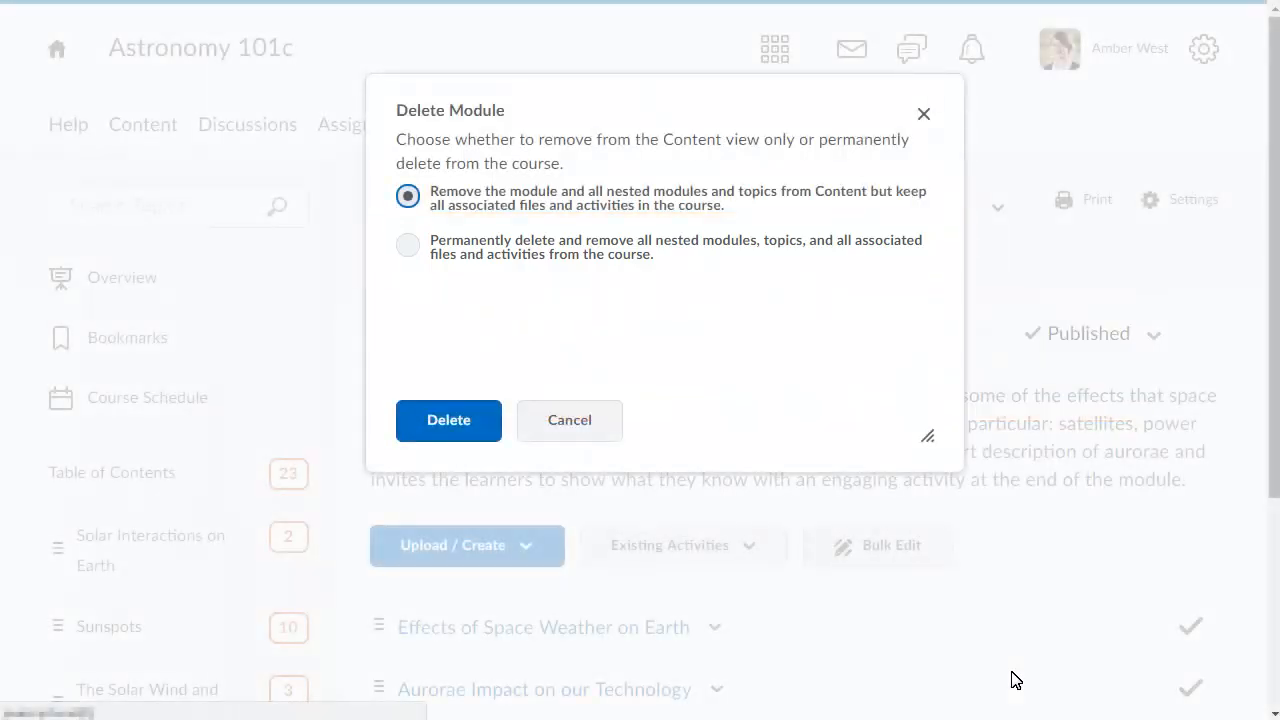